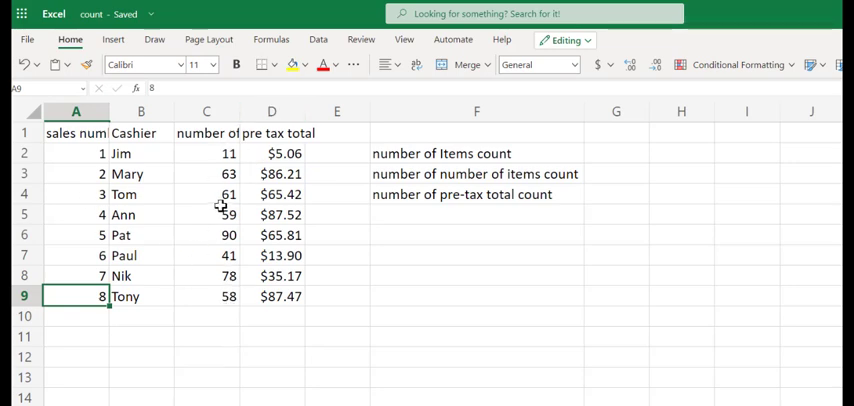
{"action": "mouse_move", "coordinate": [84, 190]}
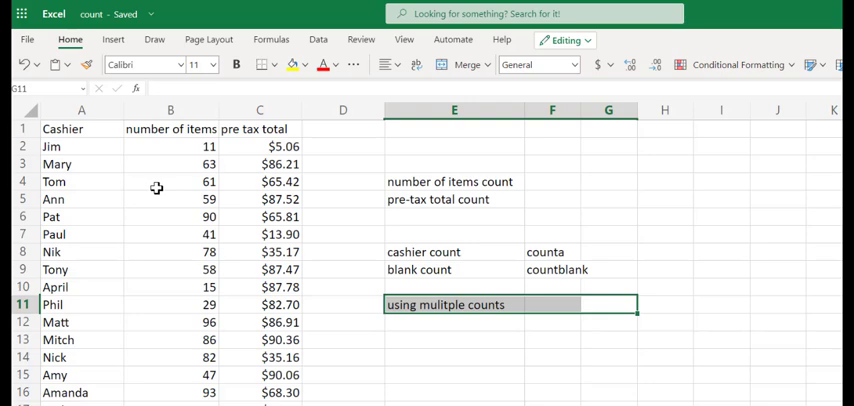
{"action": "mouse_move", "coordinate": [166, 176]}
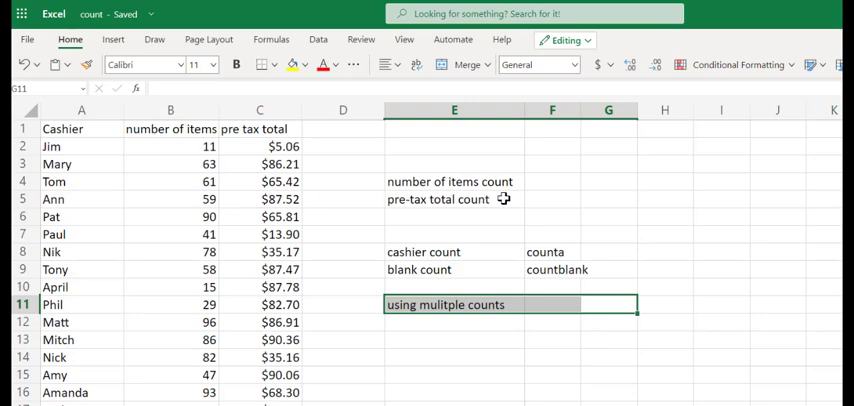
{"action": "mouse_move", "coordinate": [520, 194]}
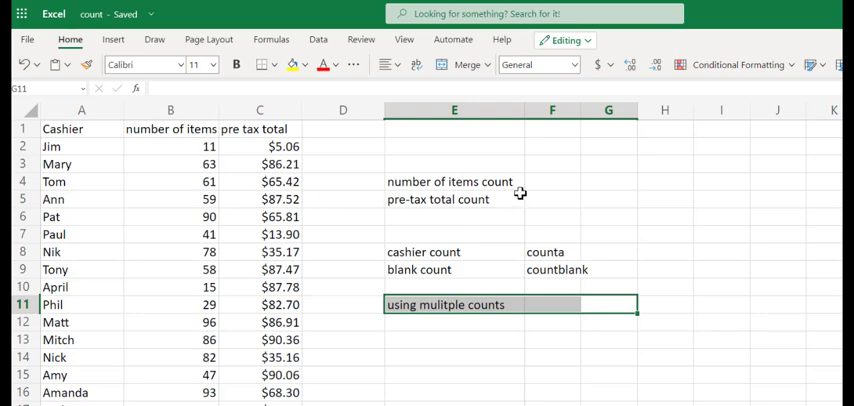
Step: Start a COUNT formula in F4 referencing the items column B2:B1049, giving 1023
{"action": "left_click", "coordinate": [552, 180]}
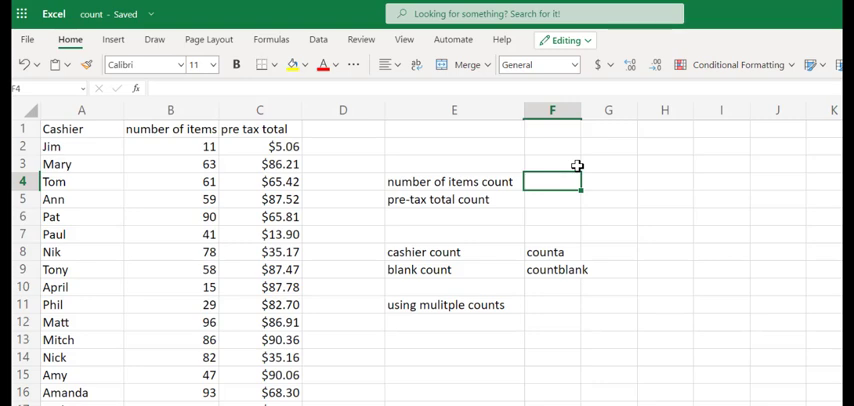
{"action": "type", "text": "=count"}
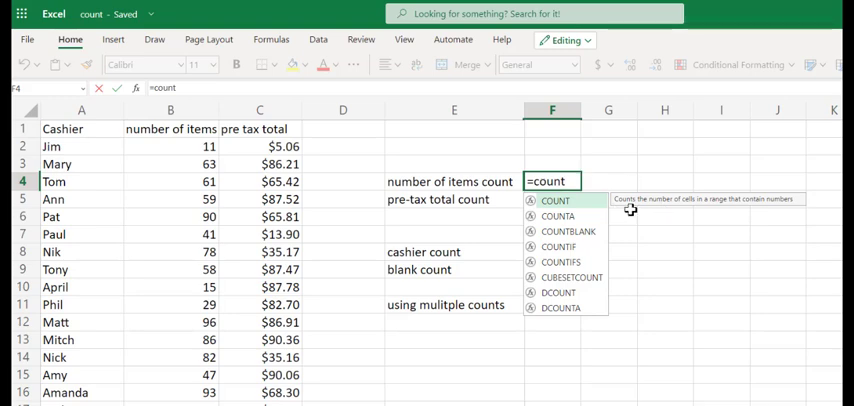
{"action": "mouse_move", "coordinate": [778, 208]}
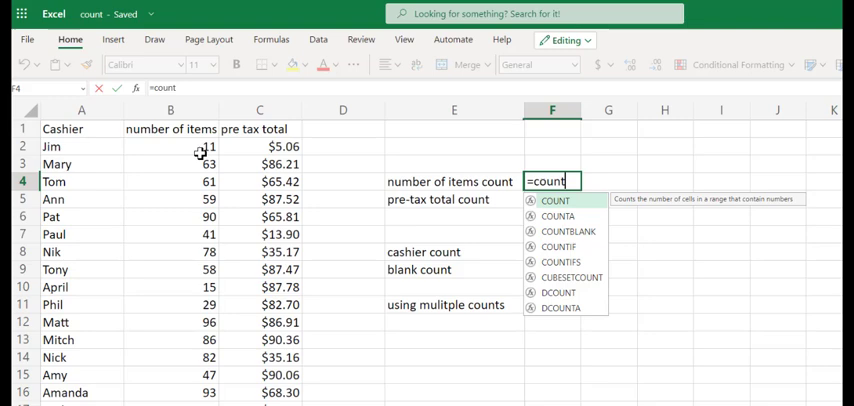
{"action": "type", "text": "("}
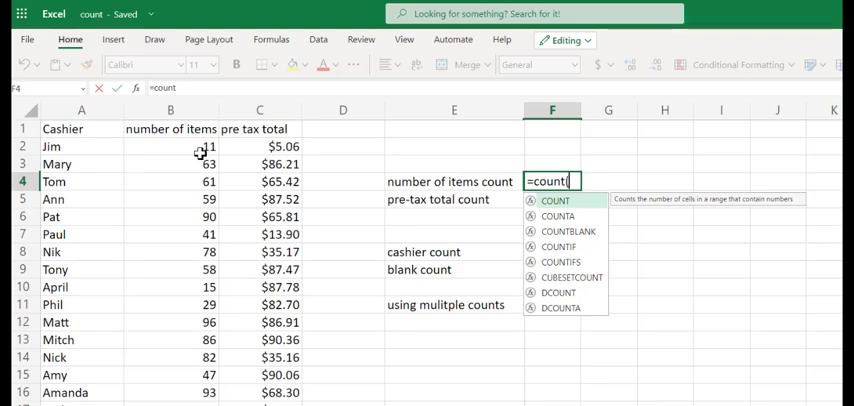
{"action": "left_click", "coordinate": [170, 146]}
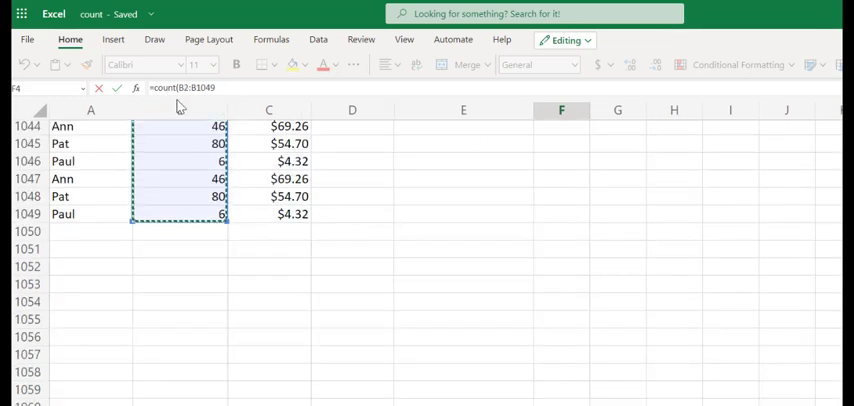
{"action": "mouse_move", "coordinate": [108, 192]}
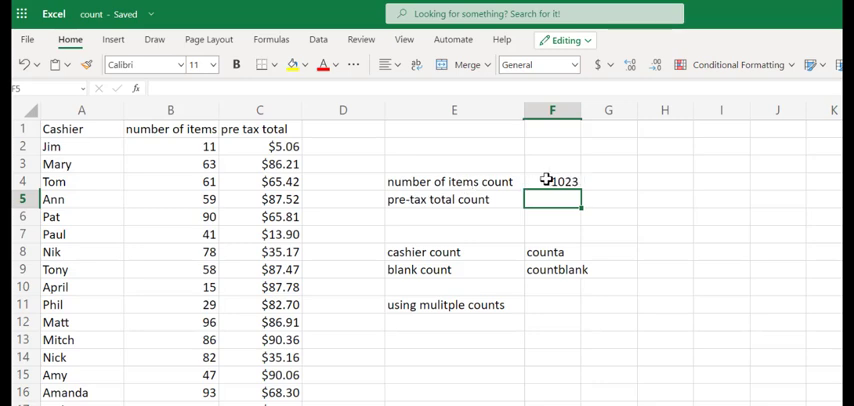
{"action": "mouse_move", "coordinate": [160, 170]}
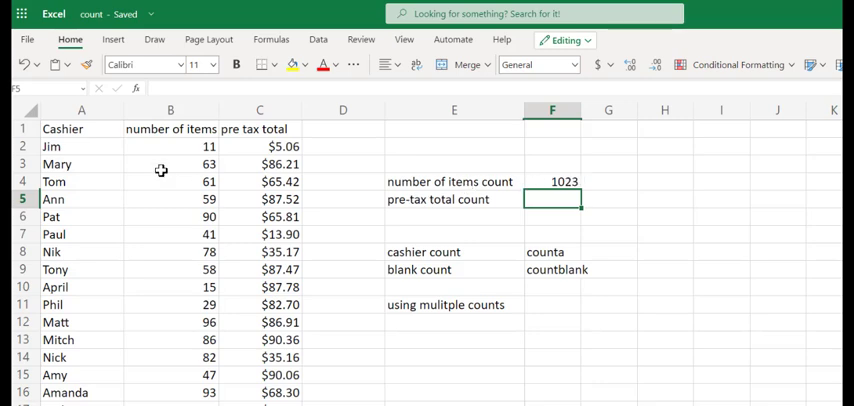
{"action": "mouse_move", "coordinate": [596, 190]}
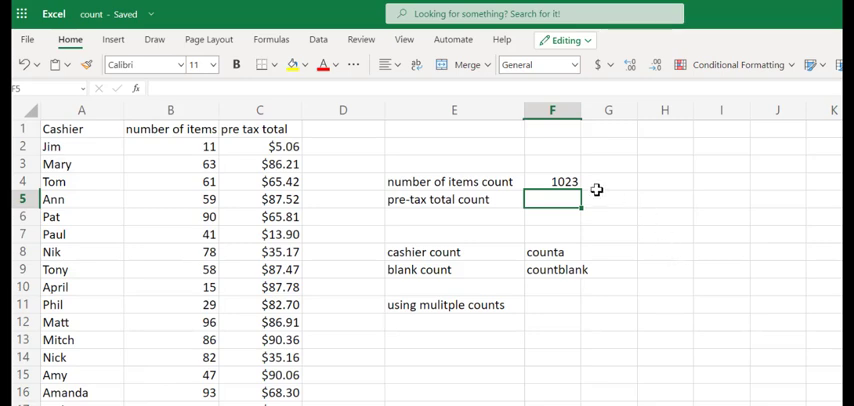
Step: Enter 1023 as a plain value in G4 beside the count and check the end of the data
{"action": "left_click", "coordinate": [552, 180]}
{"action": "type", "text": "1"}
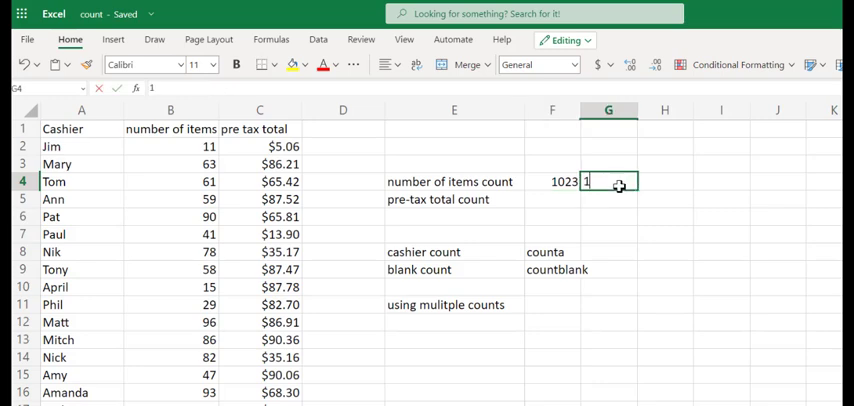
{"action": "type", "text": "023"}
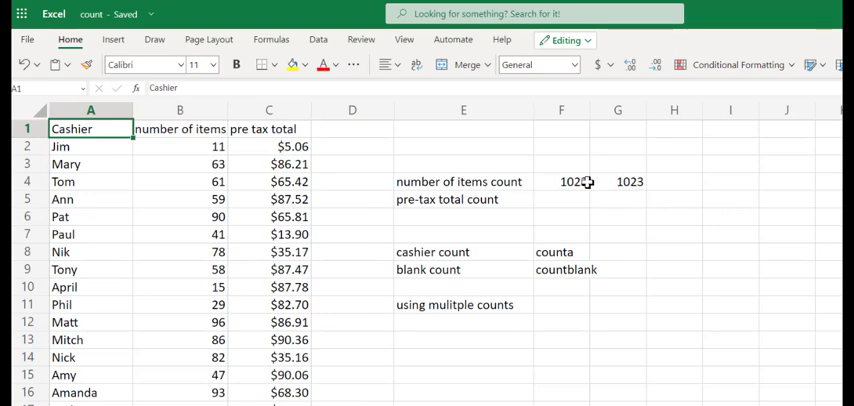
{"action": "left_click", "coordinate": [560, 180]}
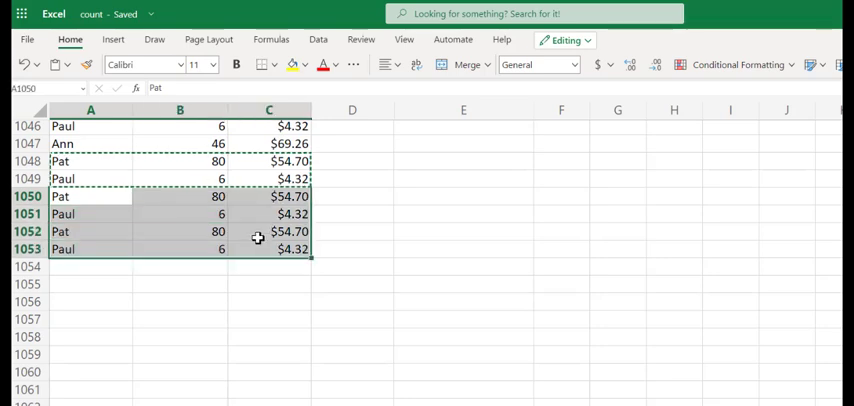
{"action": "key", "text": "Delete"}
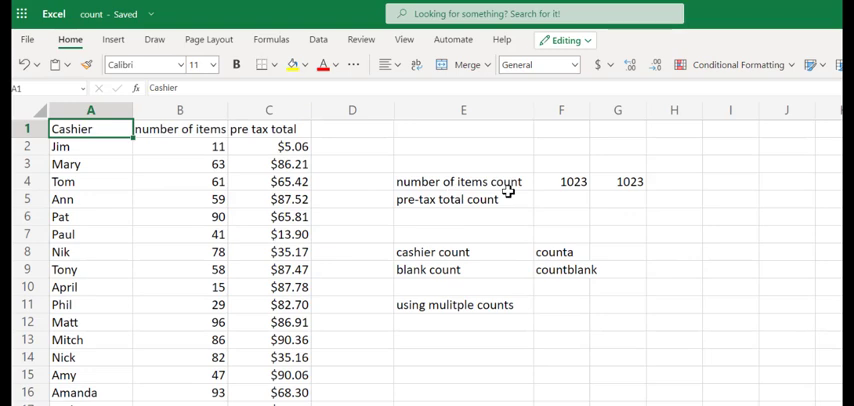
Step: Enter =COUNT(C:C) in F5 over the whole pre-tax column, returning 998, and verify it
{"action": "left_click", "coordinate": [560, 200]}
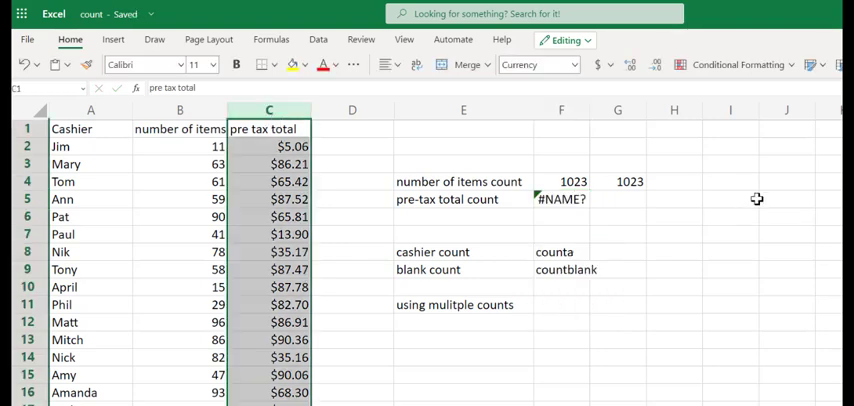
{"action": "left_click", "coordinate": [560, 200]}
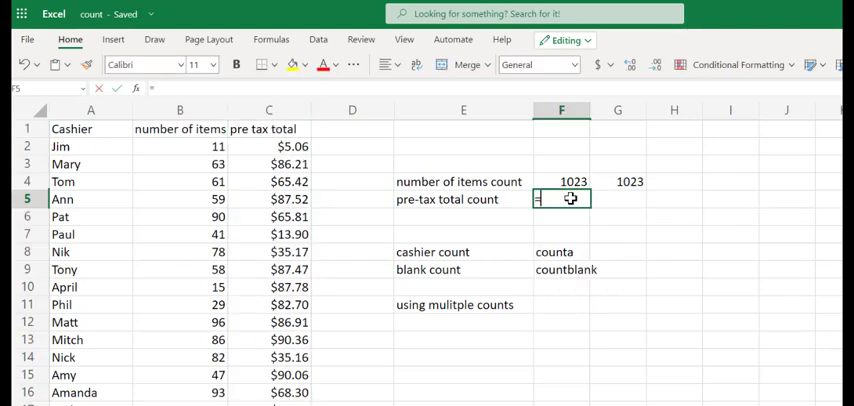
{"action": "type", "text": "=copun"}
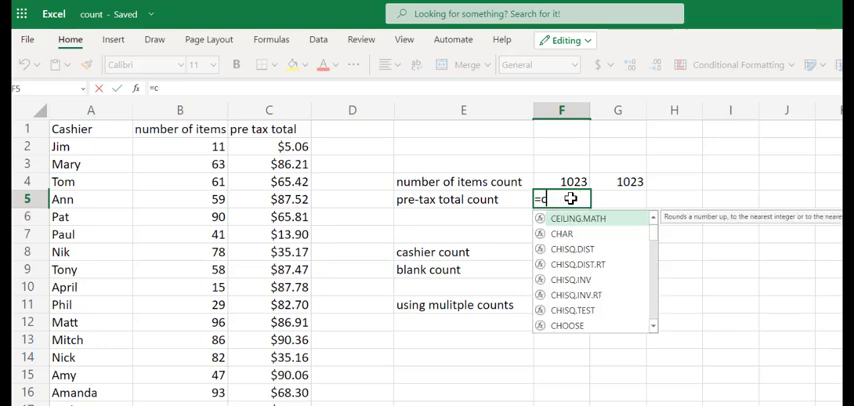
{"action": "type", "text": "count("}
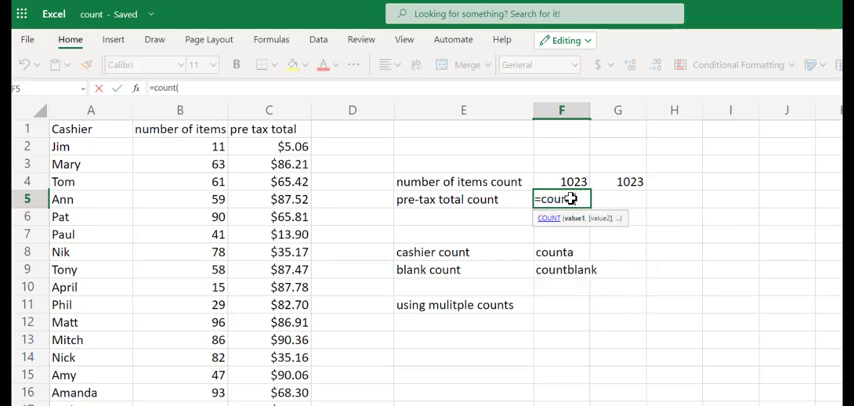
{"action": "left_click", "coordinate": [268, 110]}
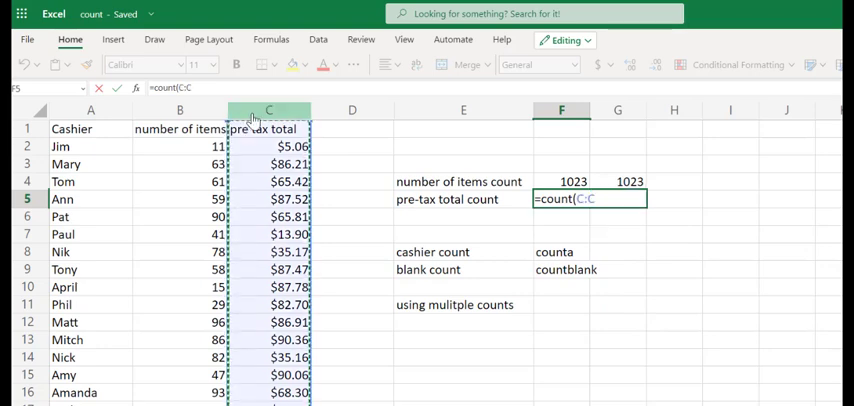
{"action": "key", "text": "Enter"}
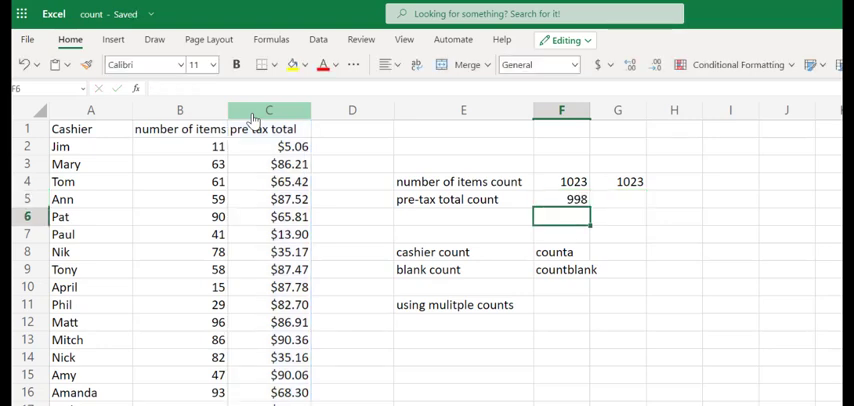
{"action": "left_click", "coordinate": [560, 200]}
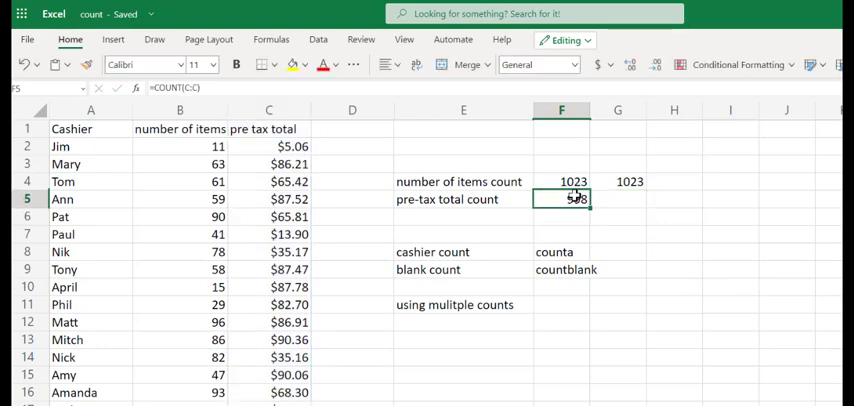
{"action": "scroll", "scroll_direction": "down", "scroll_amount": 3}
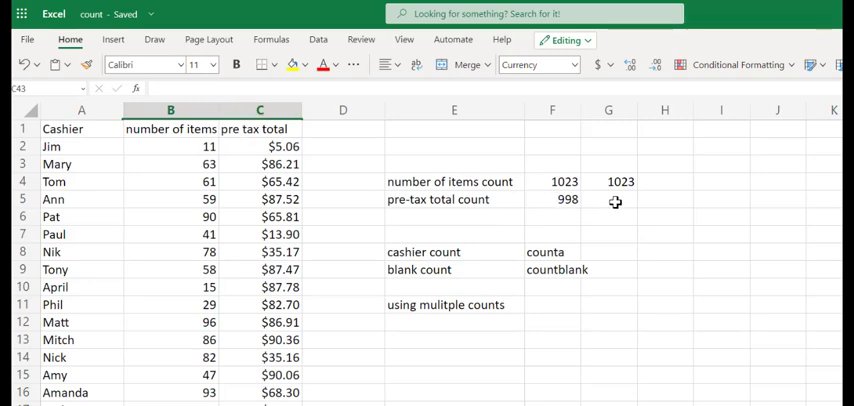
Step: Fill blank pre-tax cells with values such as 54.1 so the F5 count rises to 1000
{"action": "left_click", "coordinate": [608, 200]}
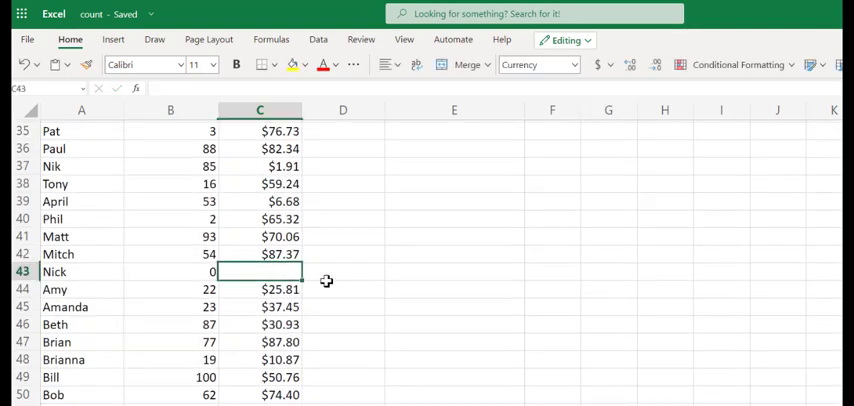
{"action": "type", "text": "54.1"}
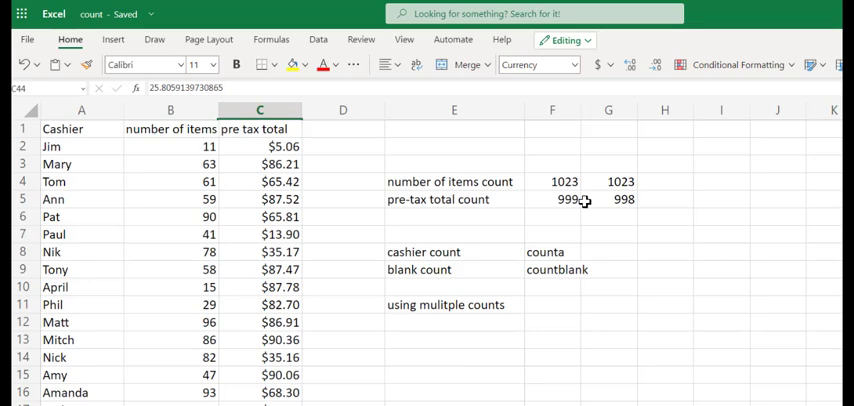
{"action": "scroll", "scroll_direction": "down", "scroll_amount": 3}
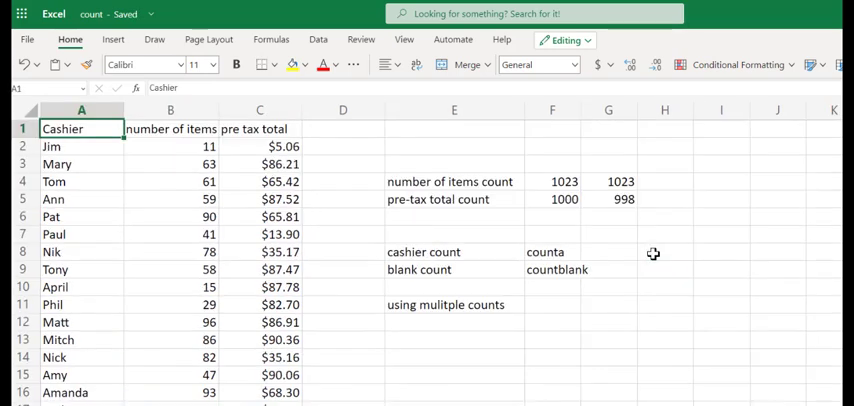
{"action": "mouse_move", "coordinate": [560, 192]}
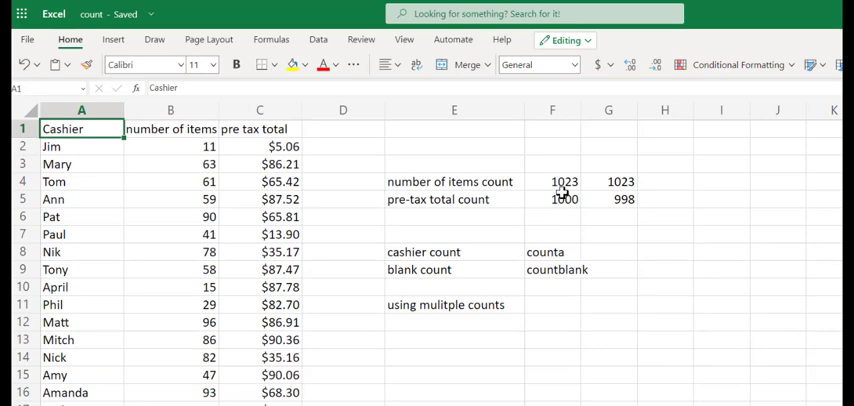
{"action": "left_click", "coordinate": [552, 200]}
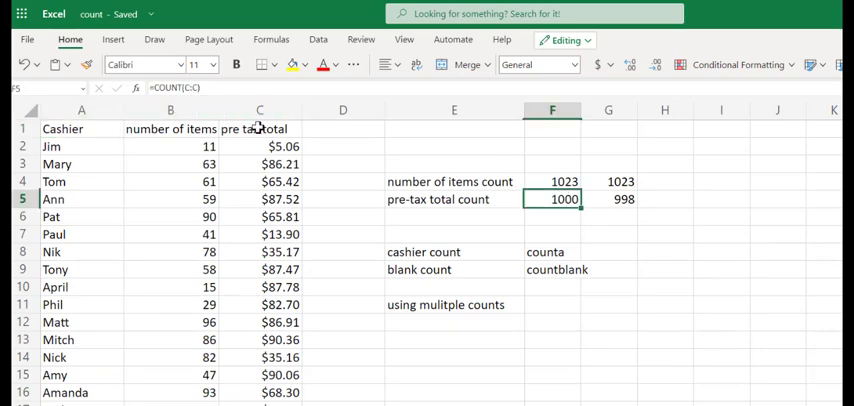
{"action": "scroll", "scroll_direction": "down", "scroll_amount": 3}
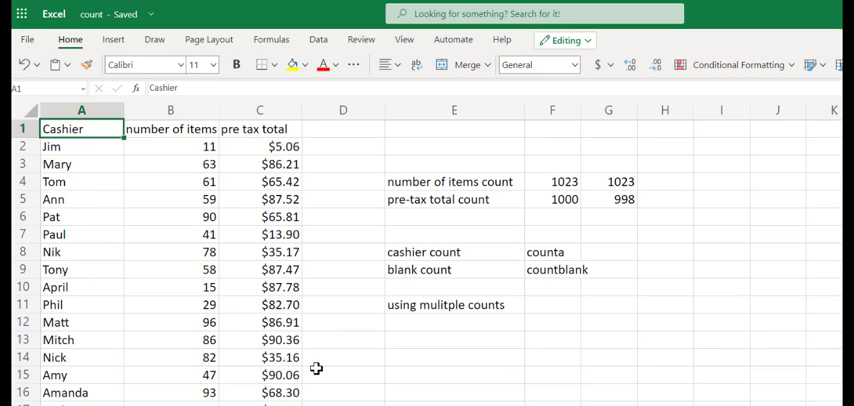
{"action": "left_click", "coordinate": [260, 128]}
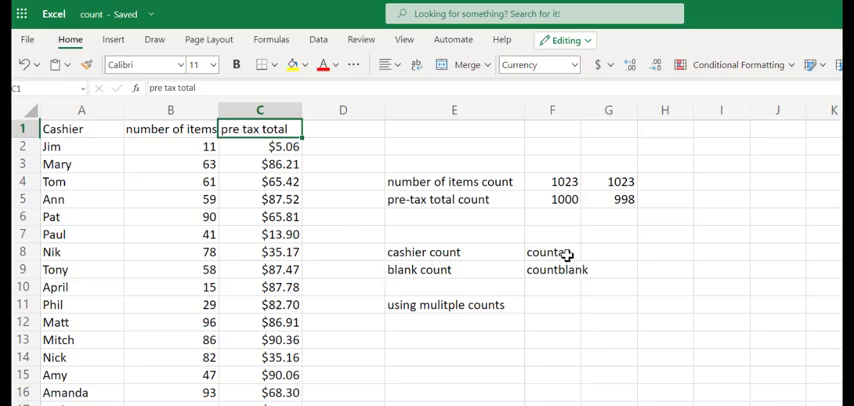
{"action": "scroll", "scroll_direction": "down", "scroll_amount": 3}
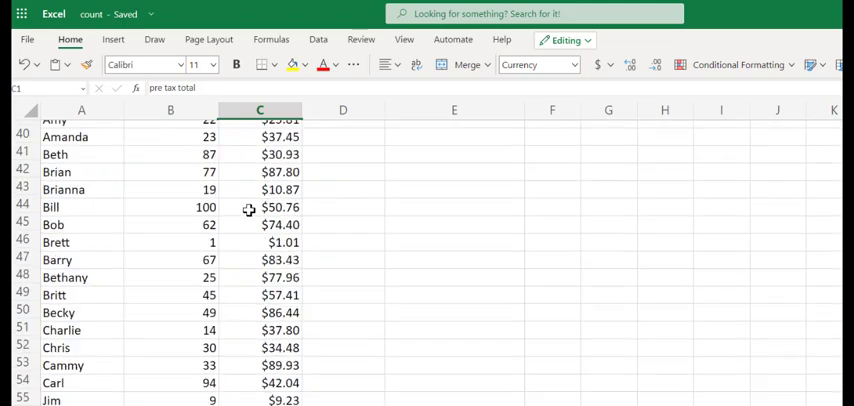
{"action": "scroll", "scroll_direction": "down", "scroll_amount": 3}
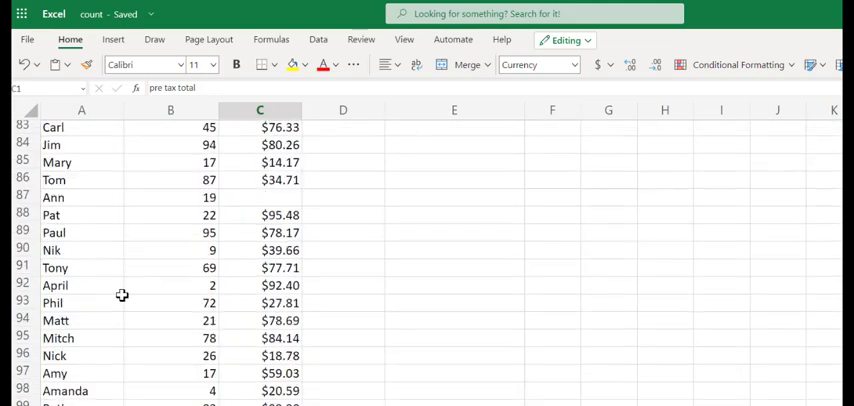
{"action": "scroll", "scroll_direction": "up", "scroll_amount": 3}
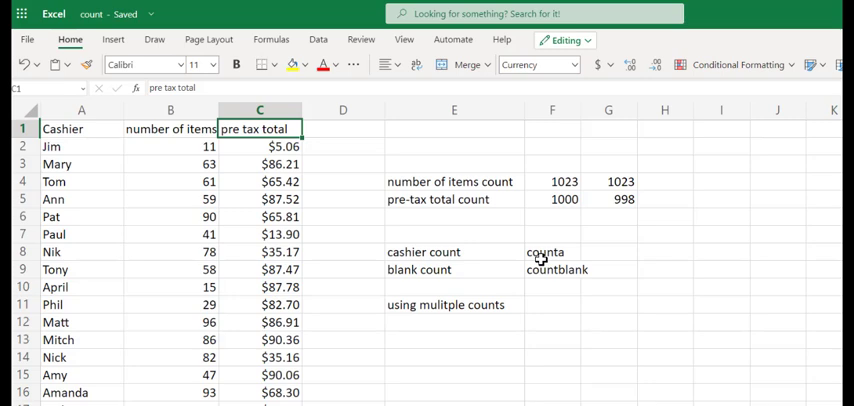
{"action": "mouse_move", "coordinate": [522, 328]}
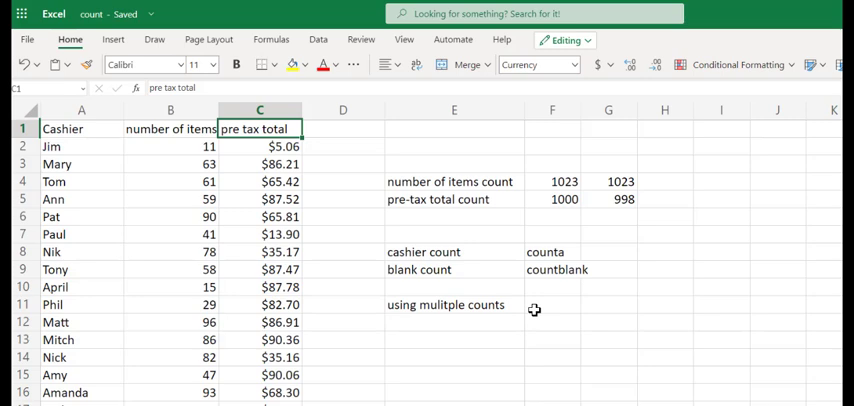
{"action": "left_click", "coordinate": [552, 180]}
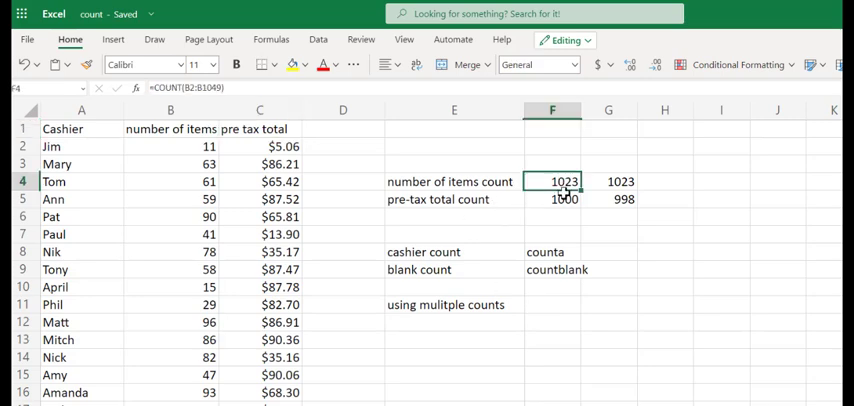
{"action": "left_click", "coordinate": [552, 200]}
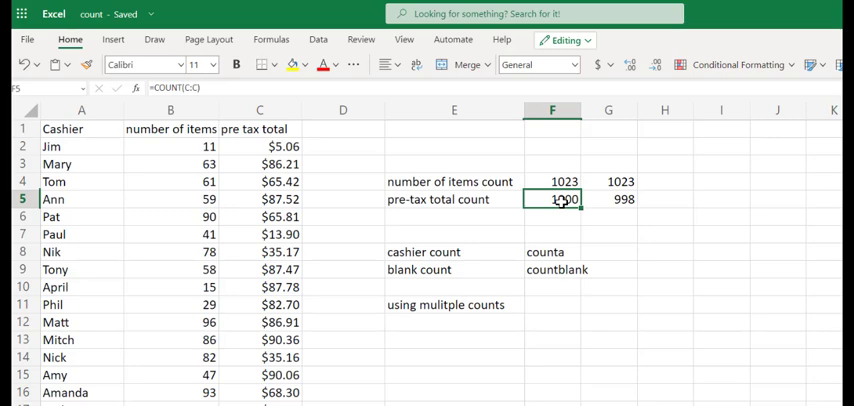